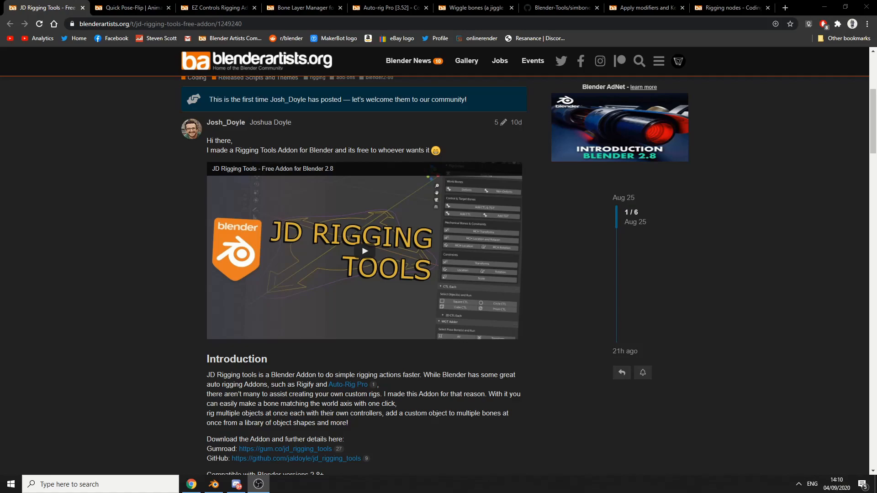
Switch from the JD Rigging Tools thread to the Quick Pose-Flip | Animation thread tab.
{"action": "left_click", "coordinate": [364, 252]}
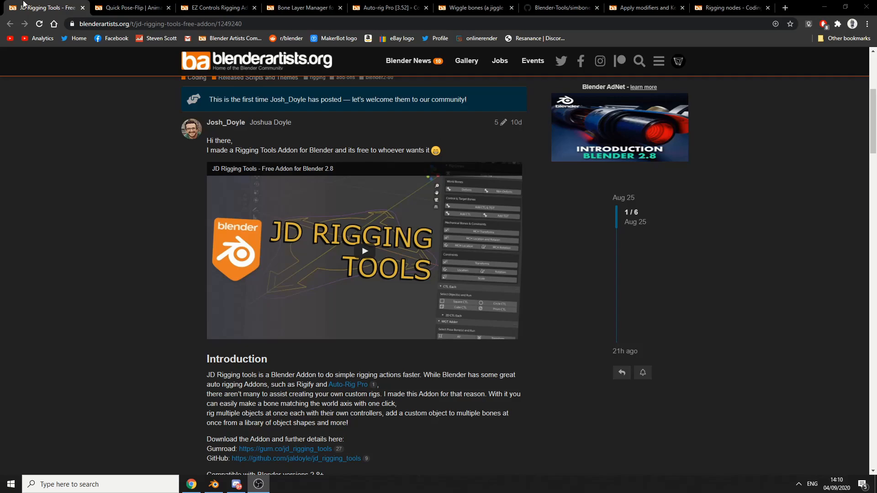
{"action": "left_click", "coordinate": [131, 8]}
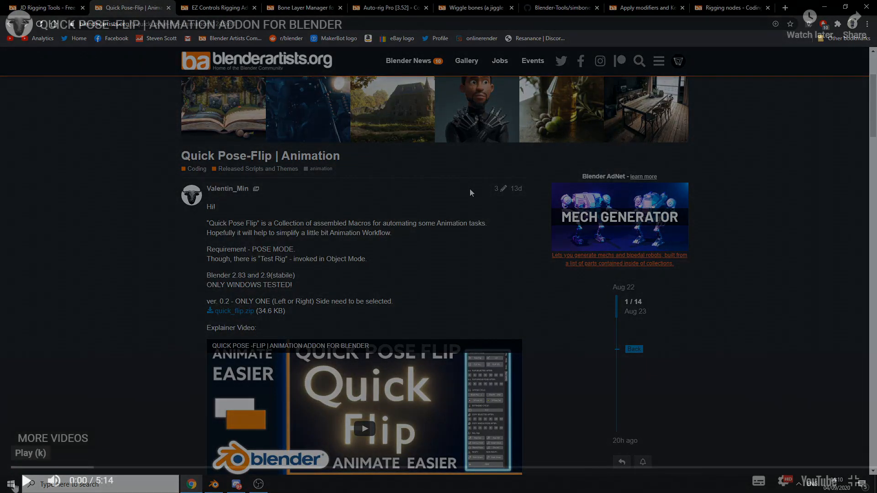
Play the Quick Pose-Flip demo video, then switch to the EZ Controls Rigging Add-on thread.
{"action": "left_click", "coordinate": [363, 429]}
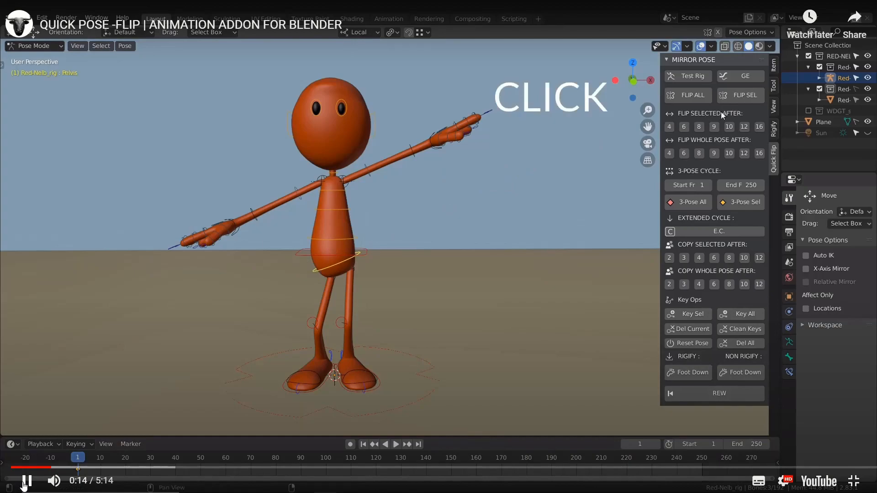
{"action": "left_click", "coordinate": [745, 95]}
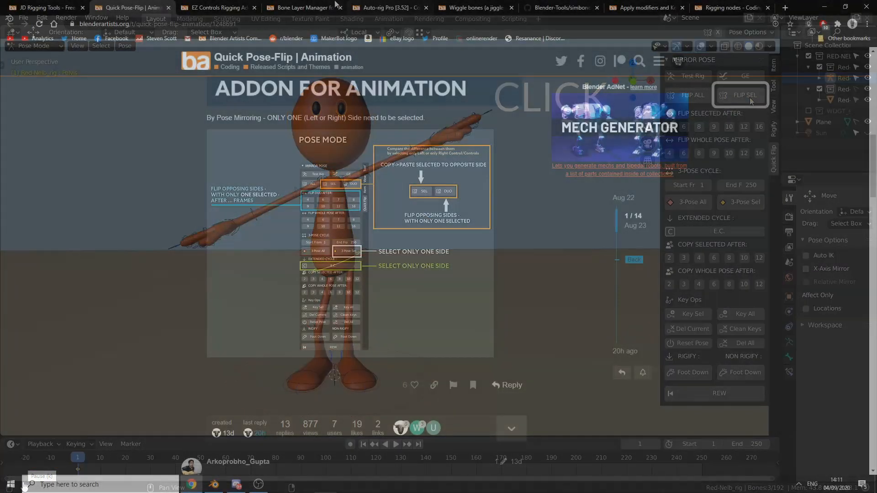
{"action": "left_click", "coordinate": [217, 8]}
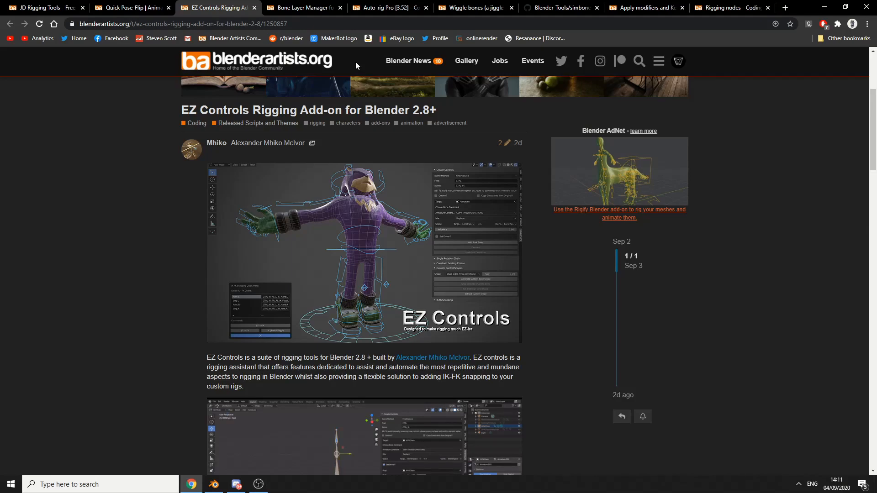
{"action": "left_click", "coordinate": [362, 252]}
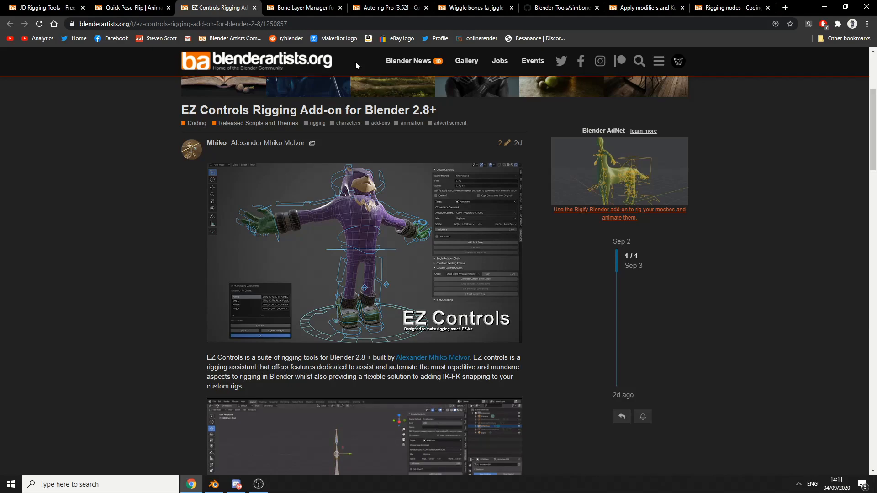
{"action": "left_click", "coordinate": [302, 7]}
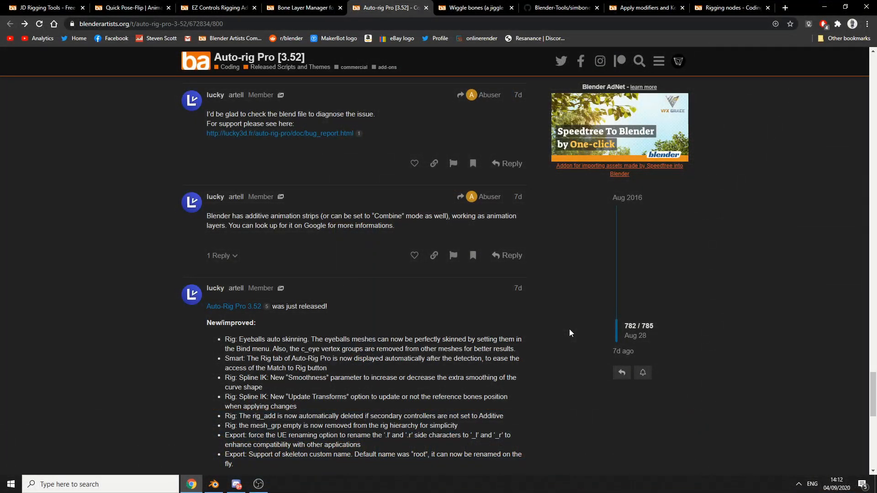
Visit the Wiggle bones thread tab, then the Simbones GitHub repository tab.
{"action": "left_click", "coordinate": [472, 7]}
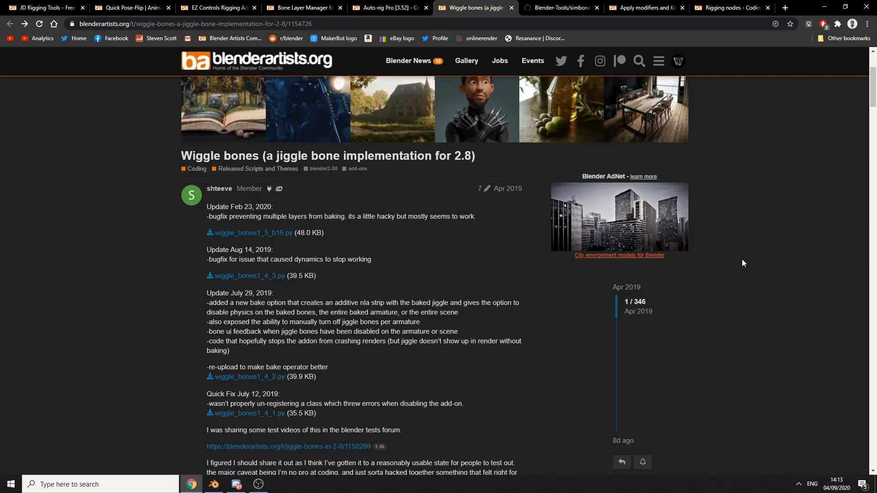
{"action": "left_click", "coordinate": [559, 7]}
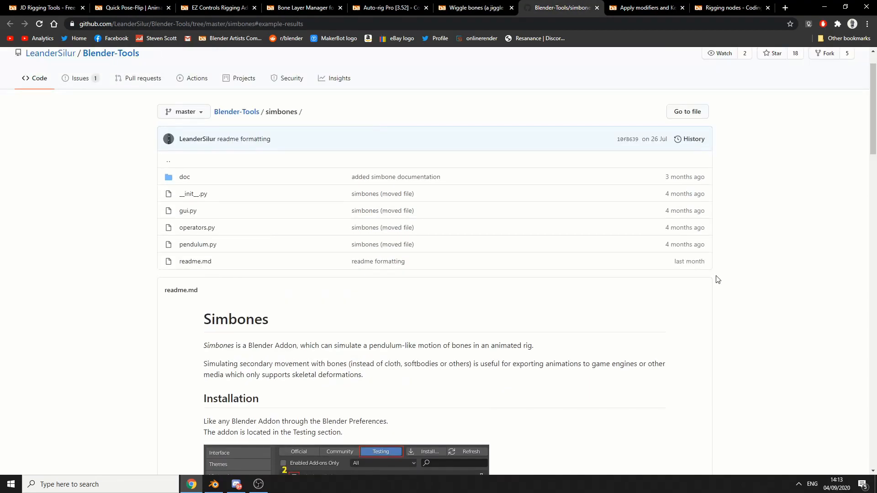
{"action": "mouse_move", "coordinate": [720, 282]}
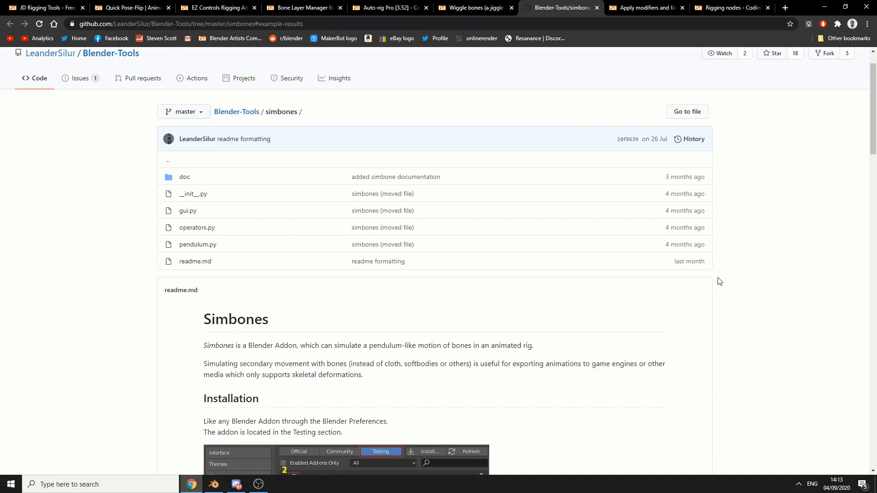
Read the Simbones readme down to Features, then switch to the Apply modifiers and Keep Blendshapes thread.
{"action": "scroll", "scroll_direction": "down", "scroll_amount": 3}
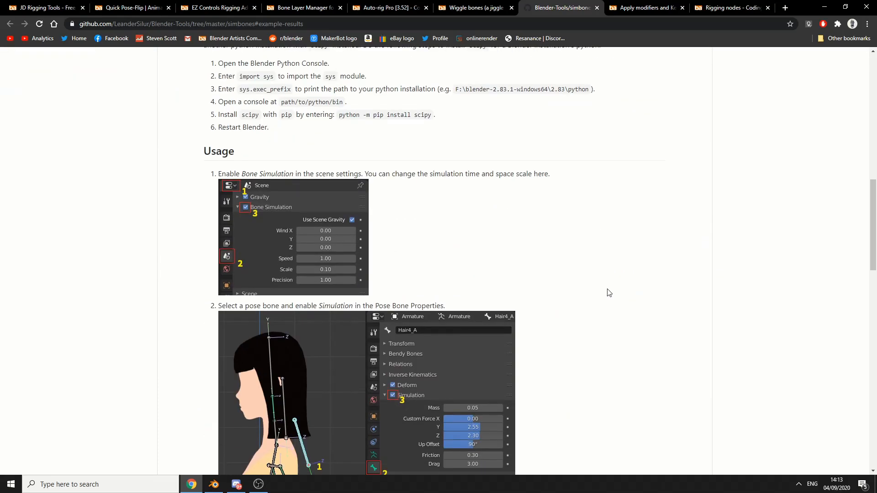
{"action": "scroll", "scroll_direction": "down", "scroll_amount": 3}
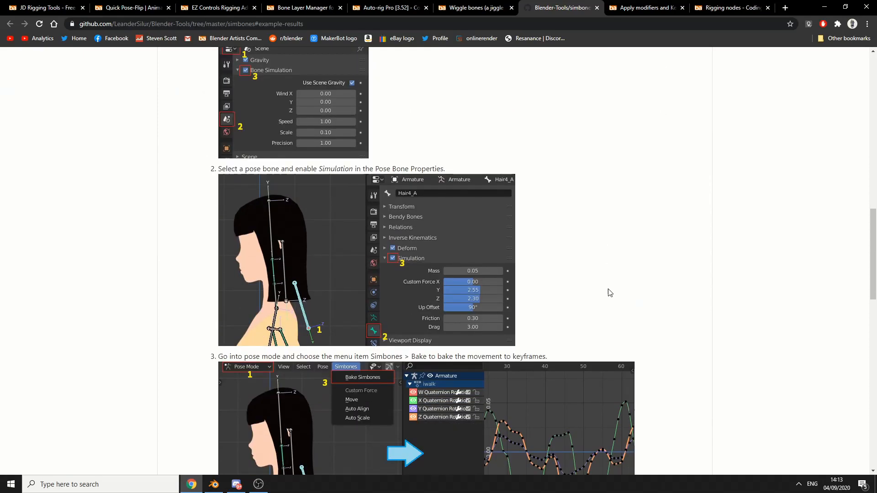
{"action": "scroll", "scroll_direction": "down", "scroll_amount": 3}
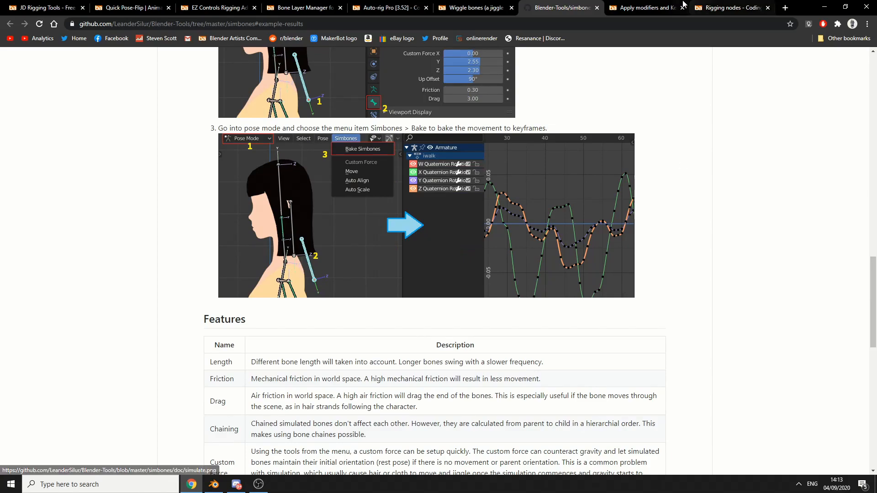
{"action": "left_click", "coordinate": [643, 8]}
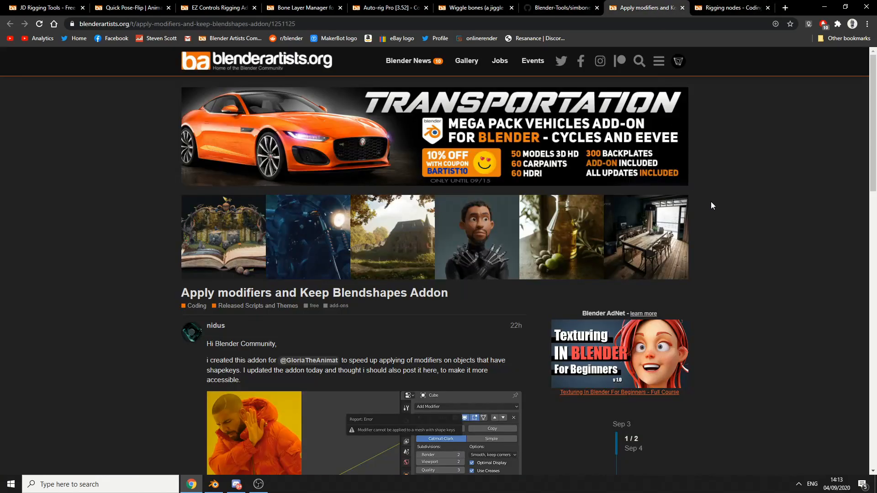
Skim the Apply modifiers thread, then switch to the Rigging nodes thread tab.
{"action": "scroll", "scroll_direction": "down", "scroll_amount": 3}
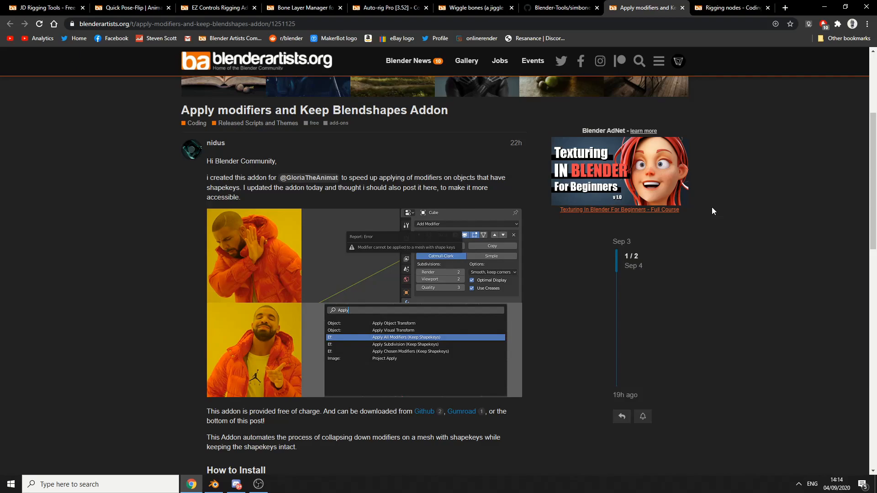
{"action": "left_click", "coordinate": [731, 7]}
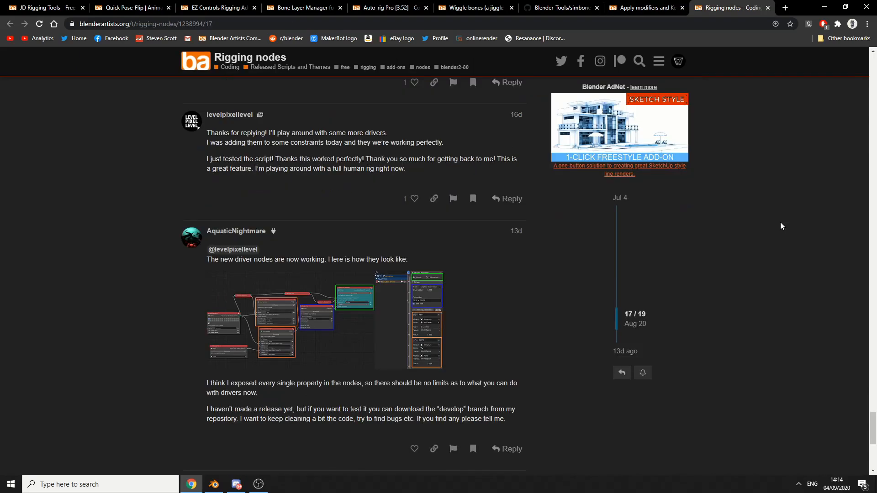